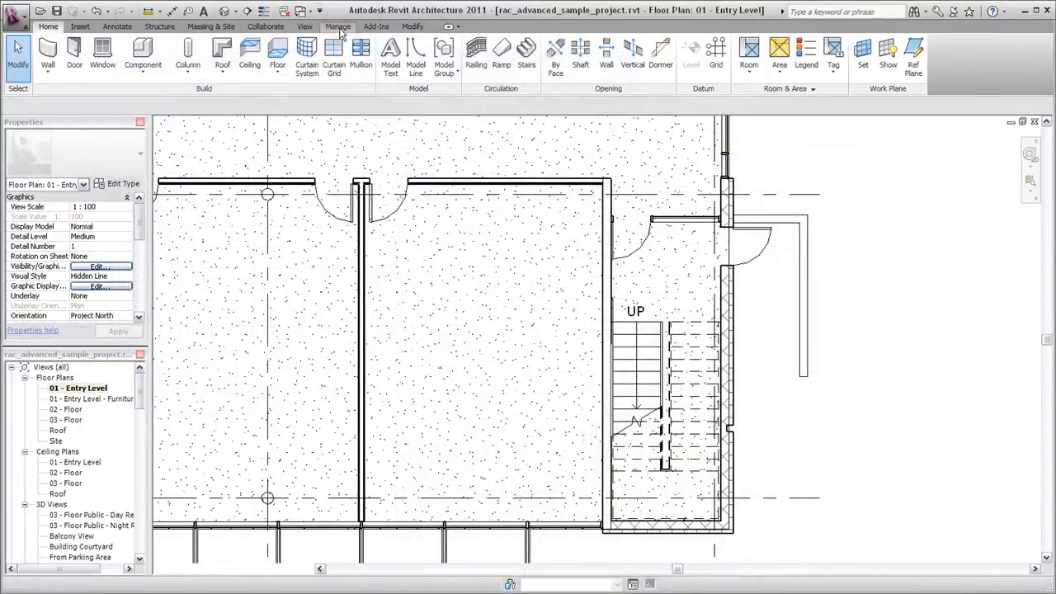
- Switch the ribbon to the Manage tools for project settings
left_click(338, 26)
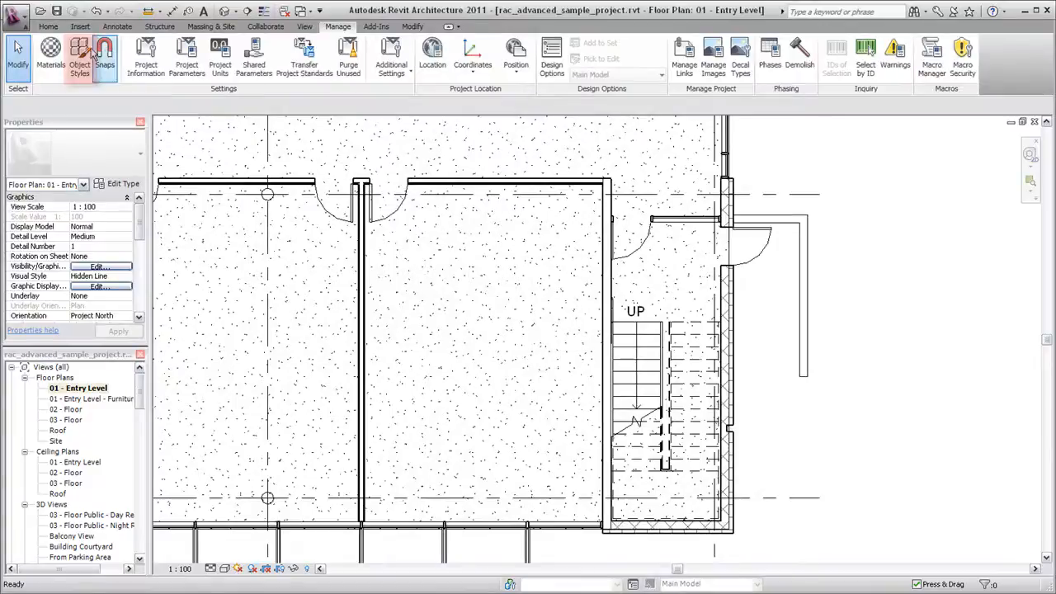
- Open Object Styles and browse Annotation and Imported Objects before returning to Model Objects
left_click(80, 57)
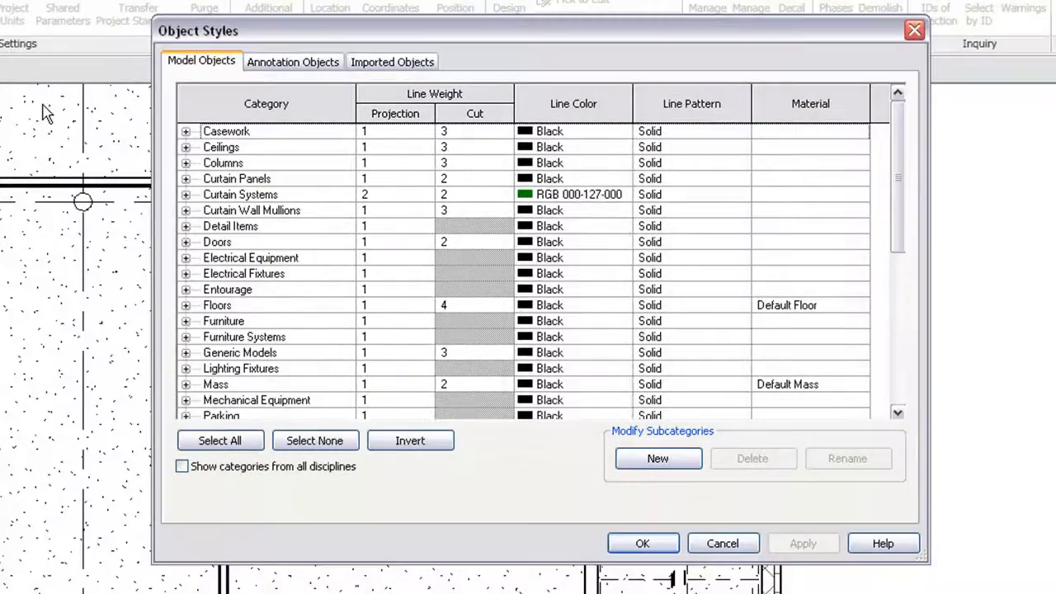
mouse_move(74, 111)
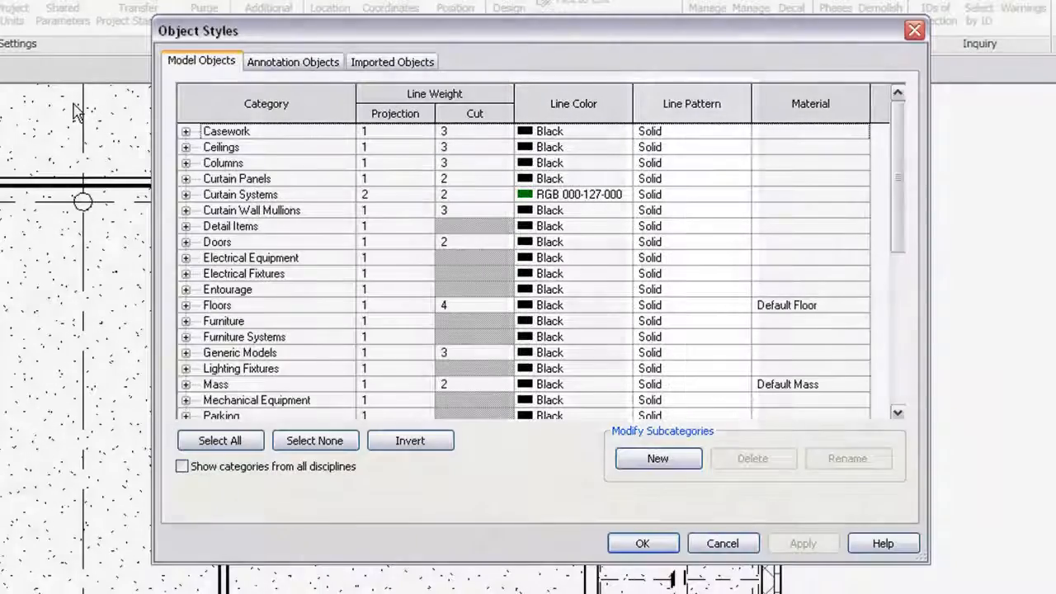
left_click(292, 61)
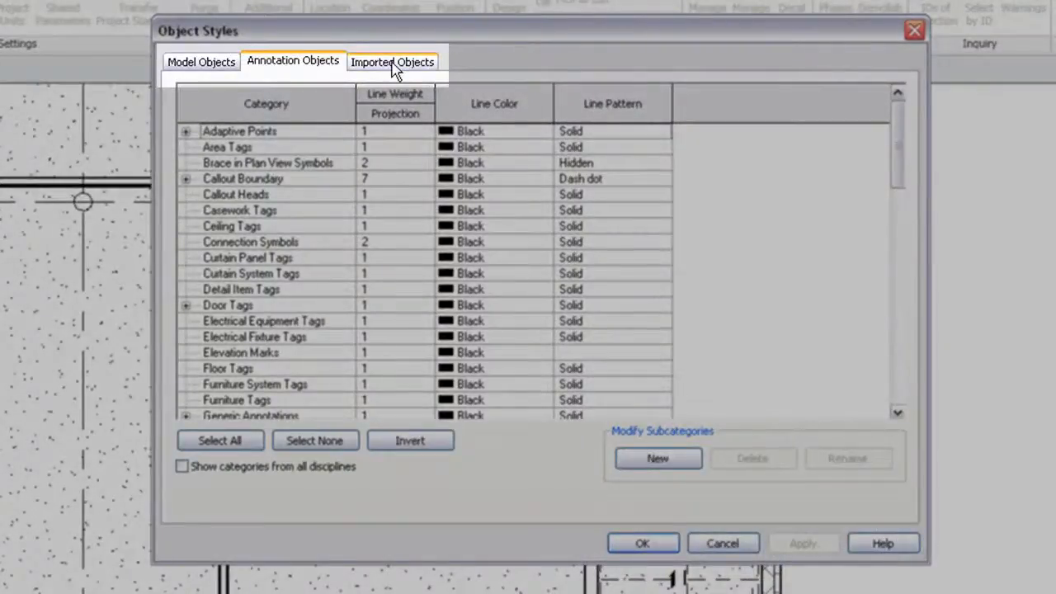
left_click(392, 61)
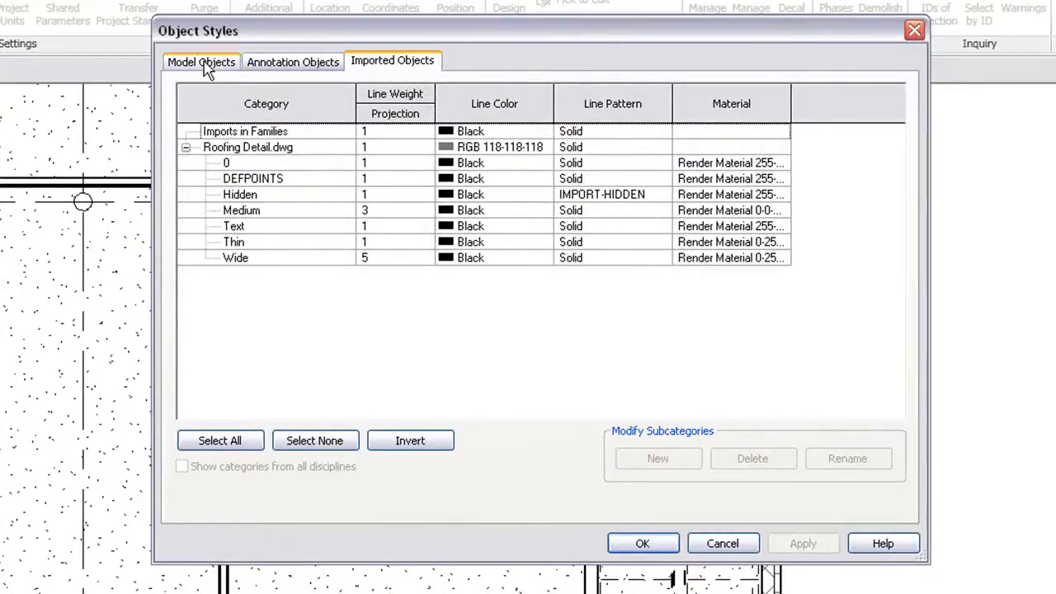
left_click(202, 62)
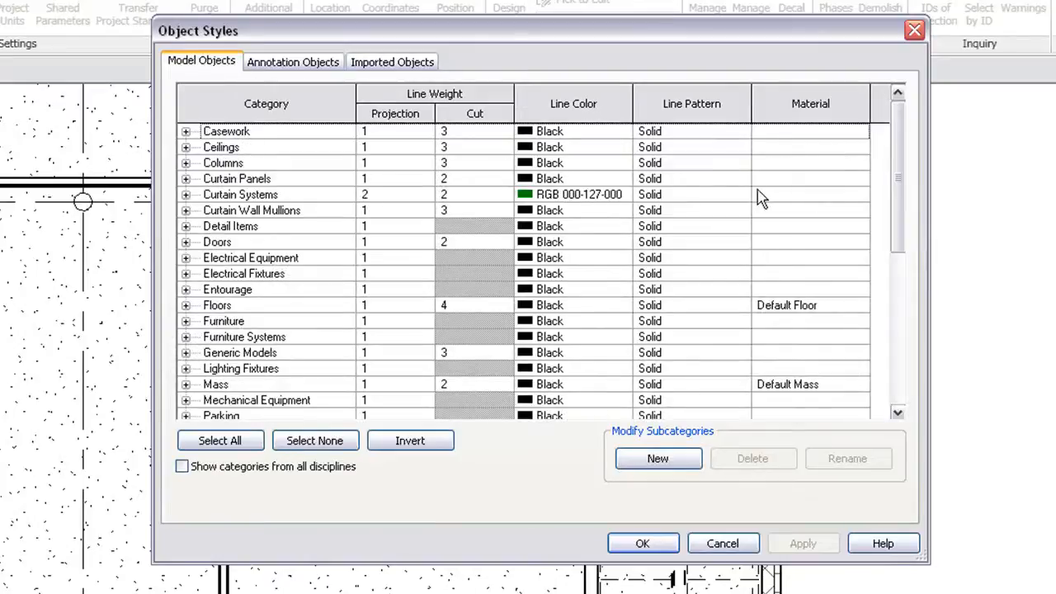
- Give the Walls category a cut line weight of 7
scroll("down", 3)
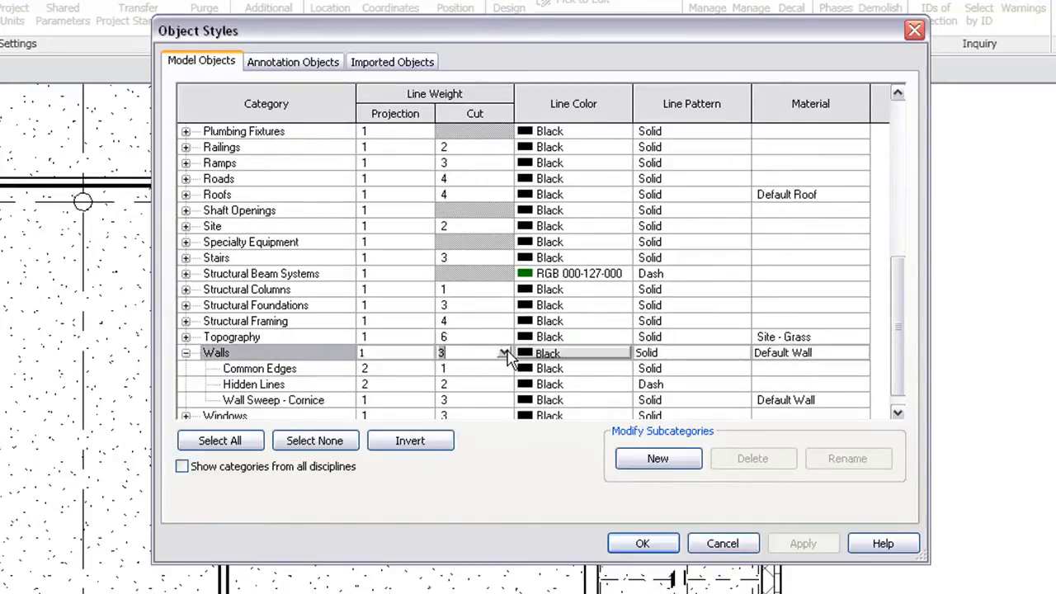
left_click(504, 352)
type("7")
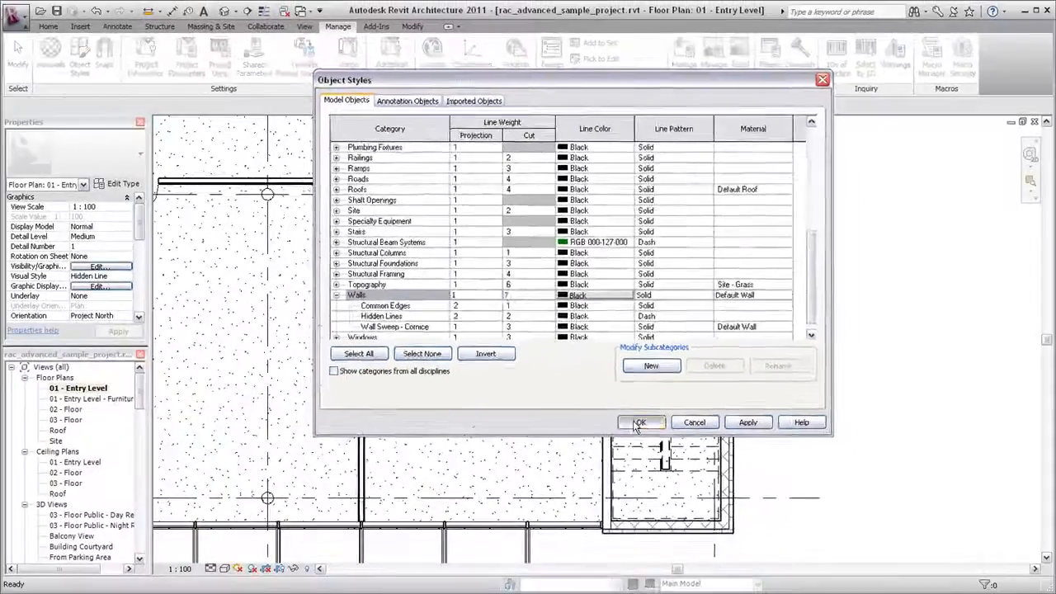
- Confirm Object Styles so Entry Level walls draw with the heavier cut weight
left_click(641, 421)
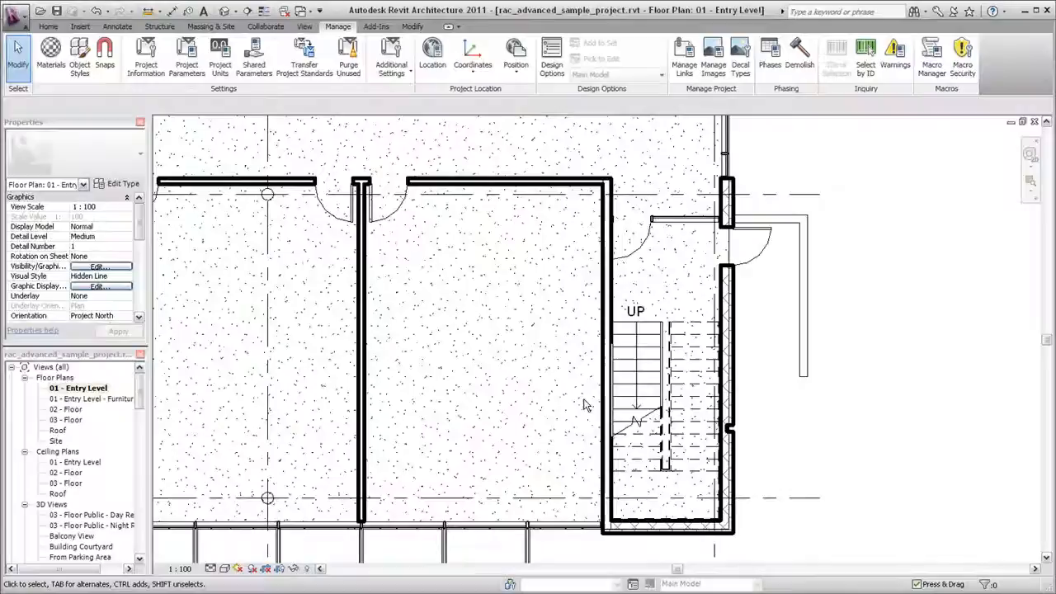
left_click(80, 57)
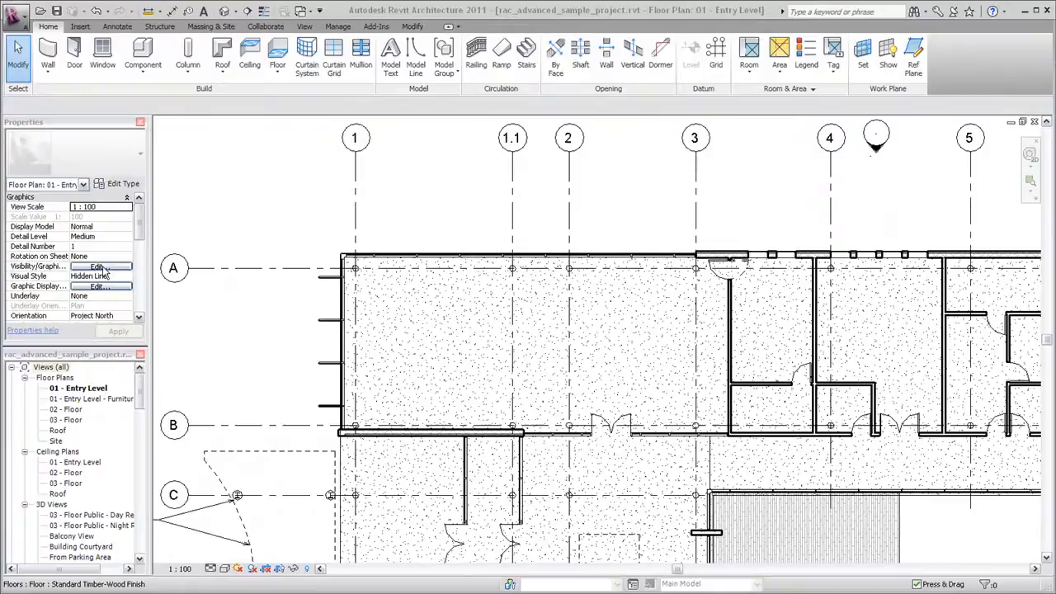
- Open Entry Level's Visibility/Graphic Overrides and switch Furniture to visible
left_click(97, 266)
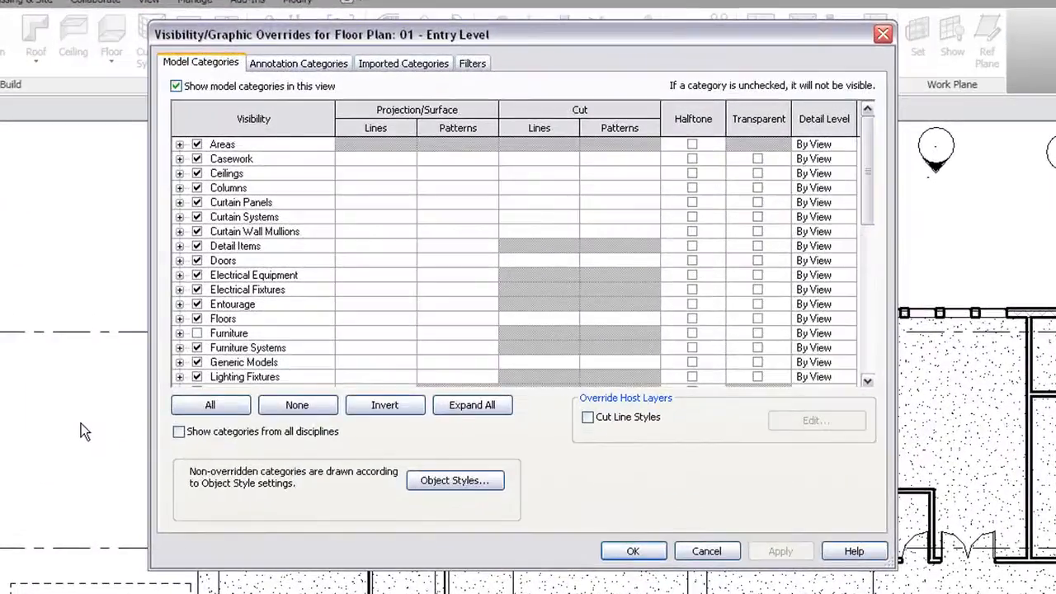
left_click(196, 333)
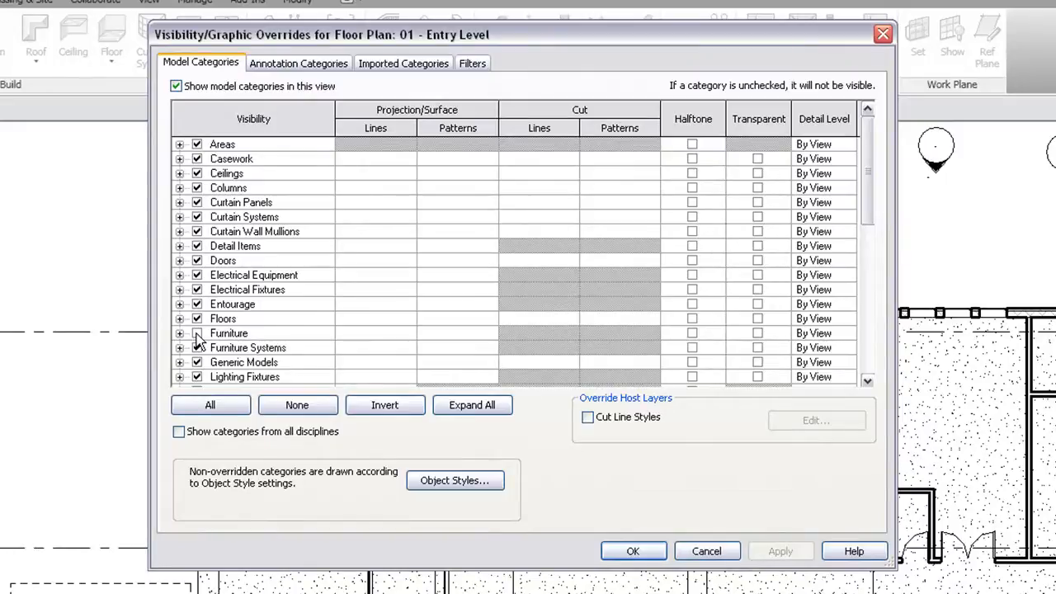
left_click(229, 333)
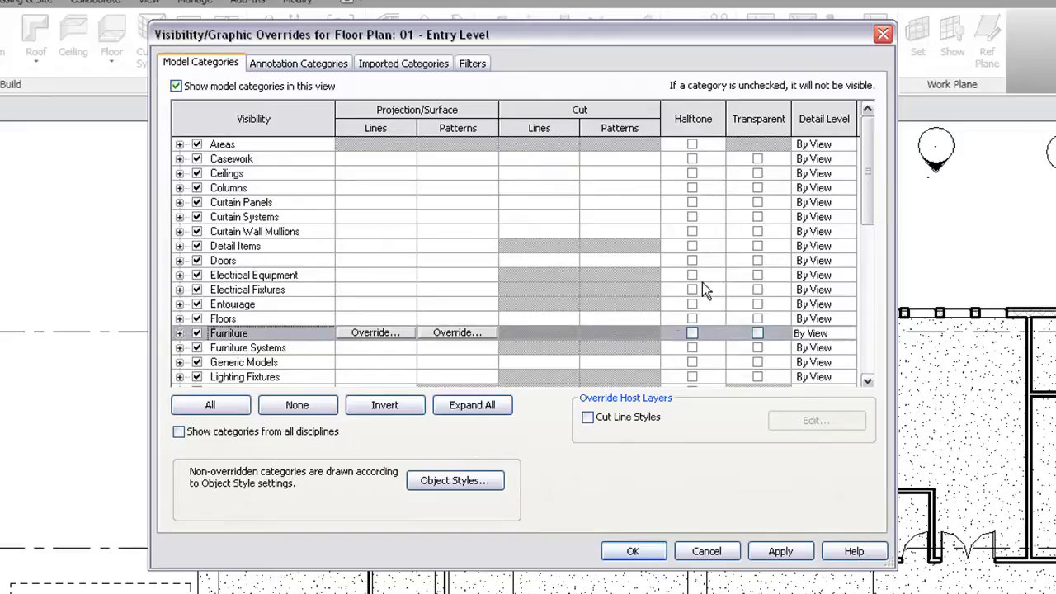
scroll("down", 3)
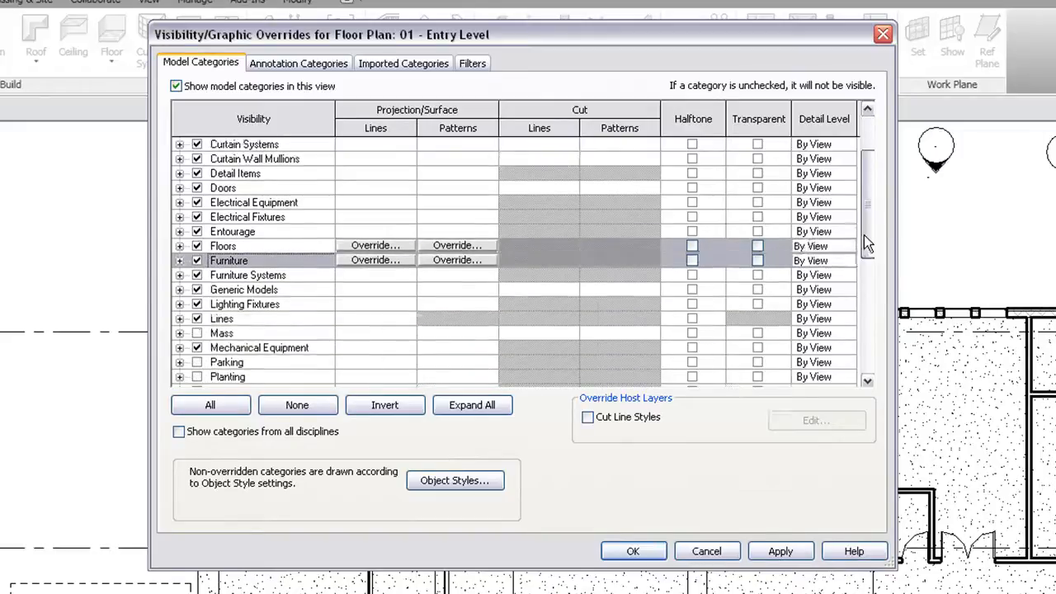
scroll("down", 3)
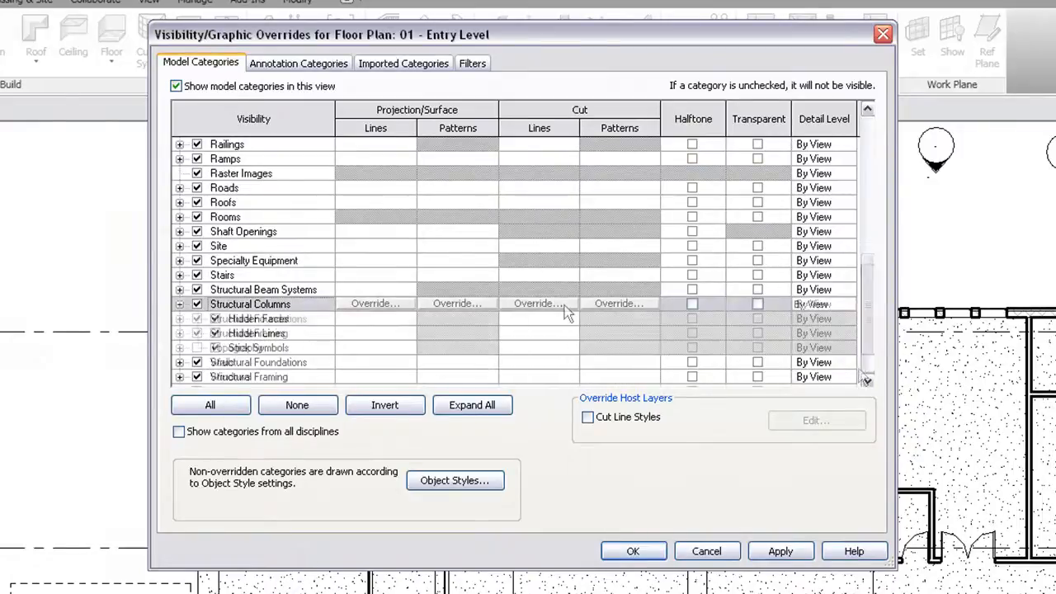
- Override Structural Columns cut lines to weight 6 in cyan
left_click(539, 303)
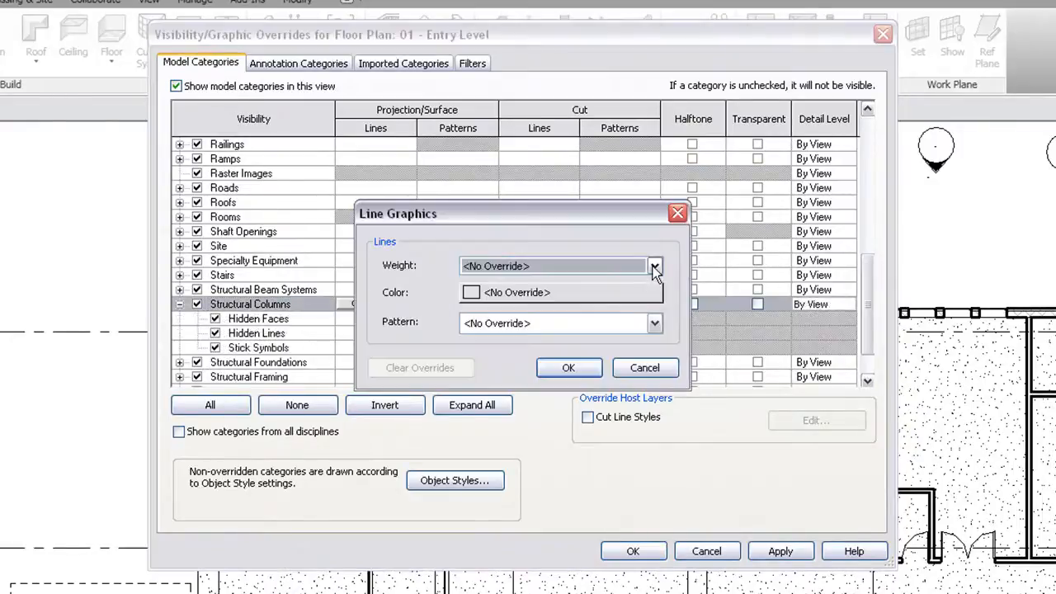
left_click(654, 266)
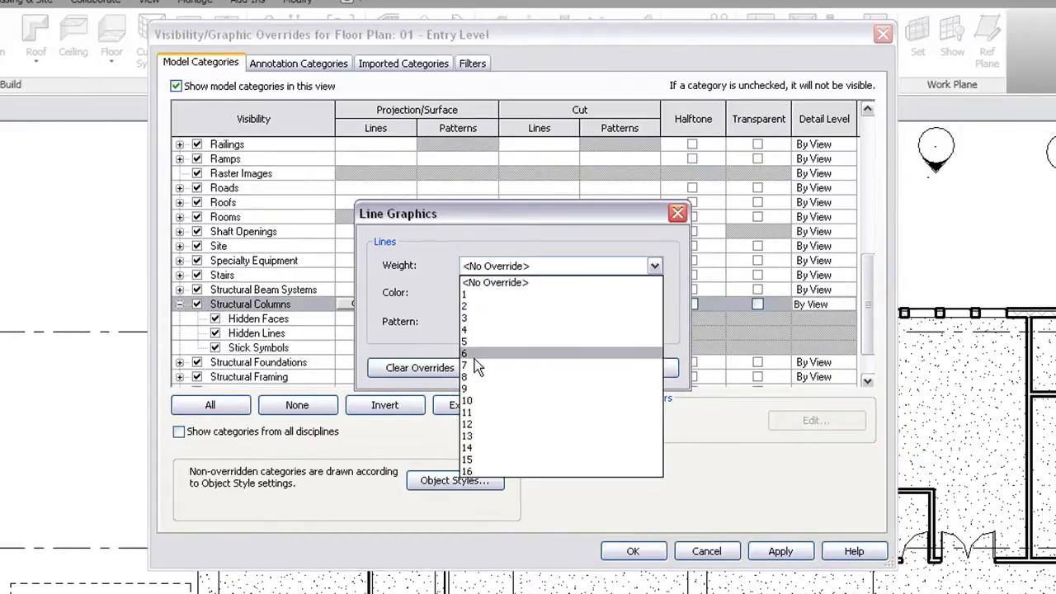
left_click(464, 353)
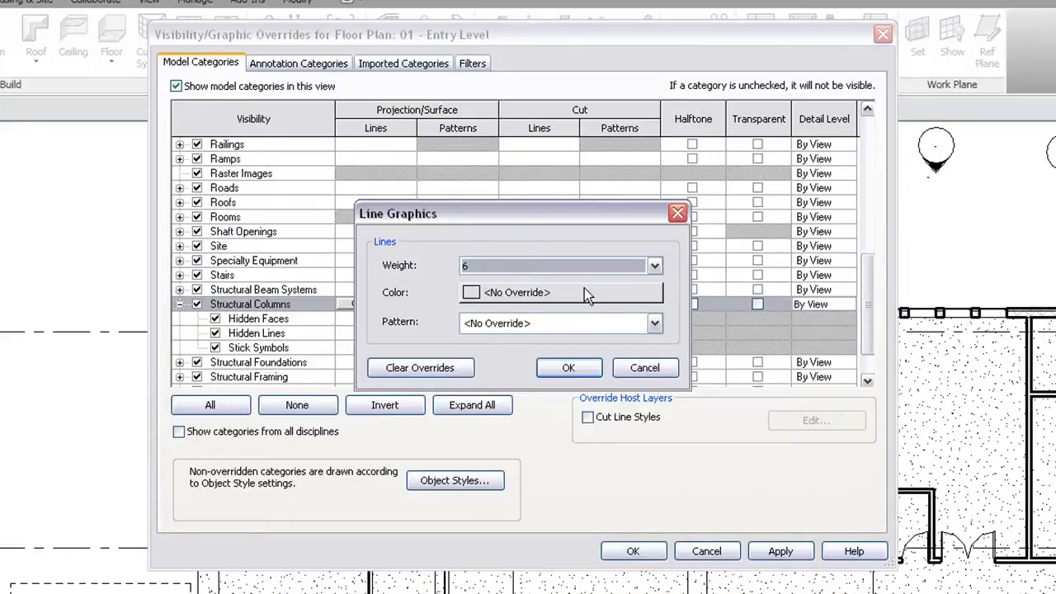
left_click(471, 292)
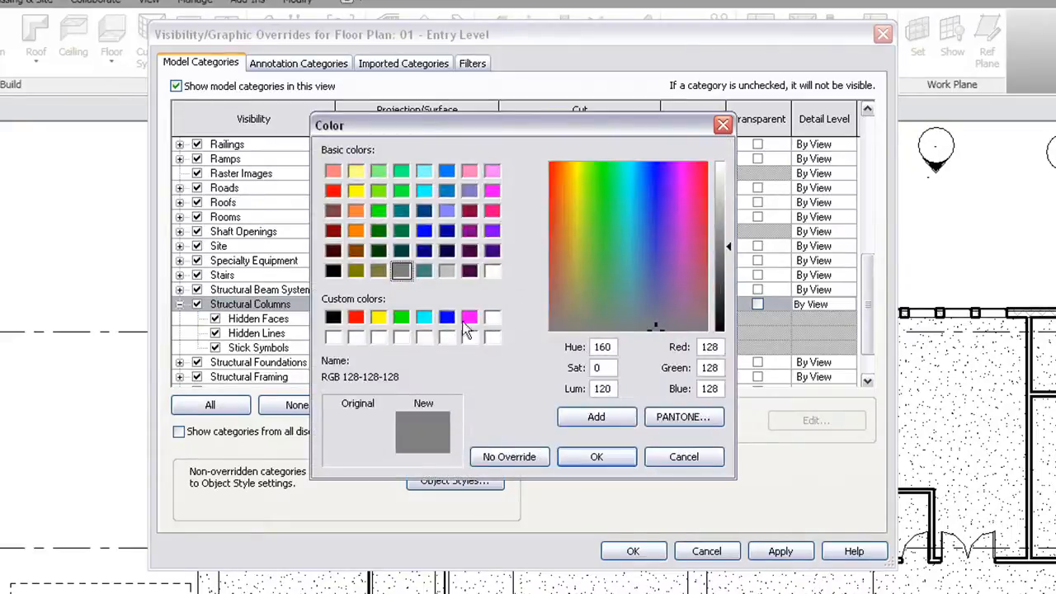
left_click(423, 318)
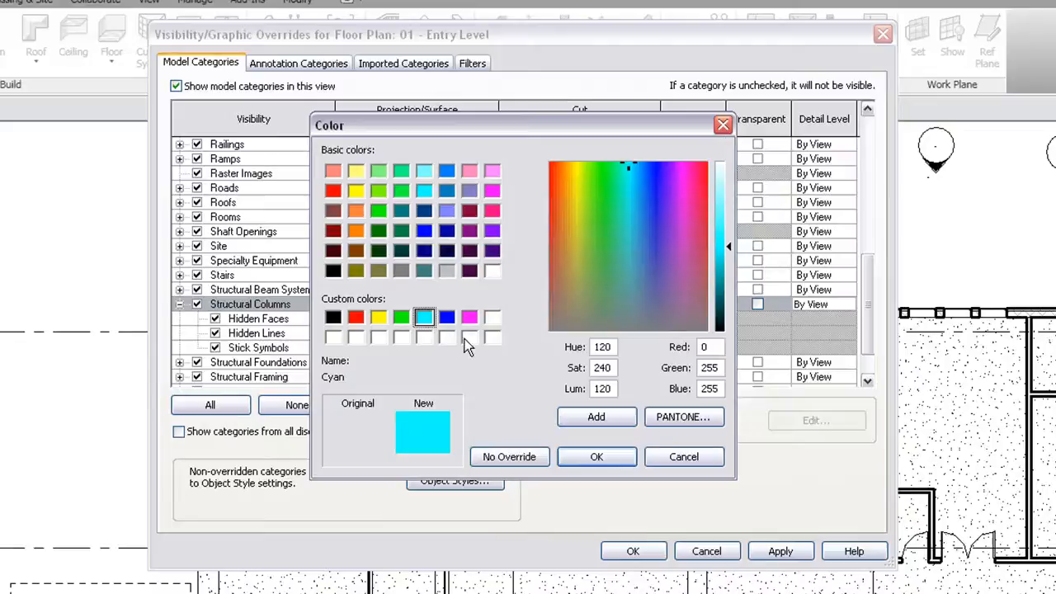
left_click(596, 457)
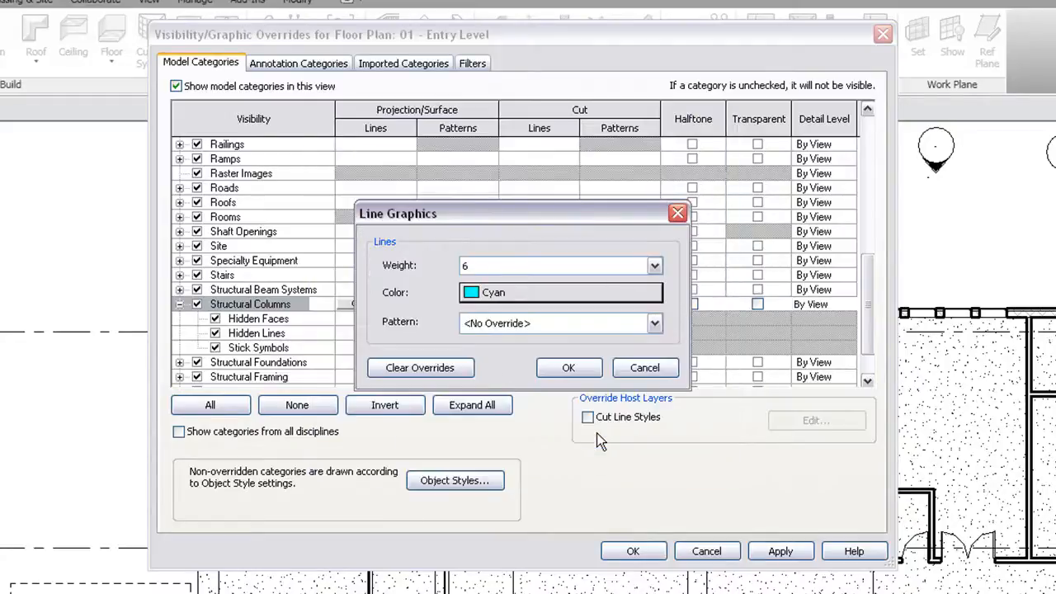
left_click(568, 367)
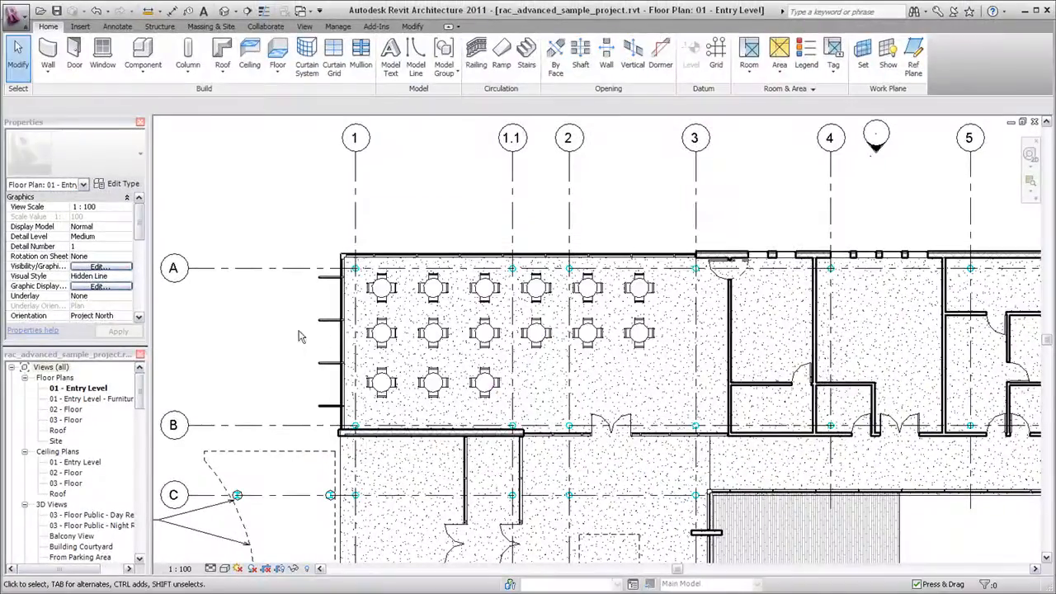
mouse_move(256, 327)
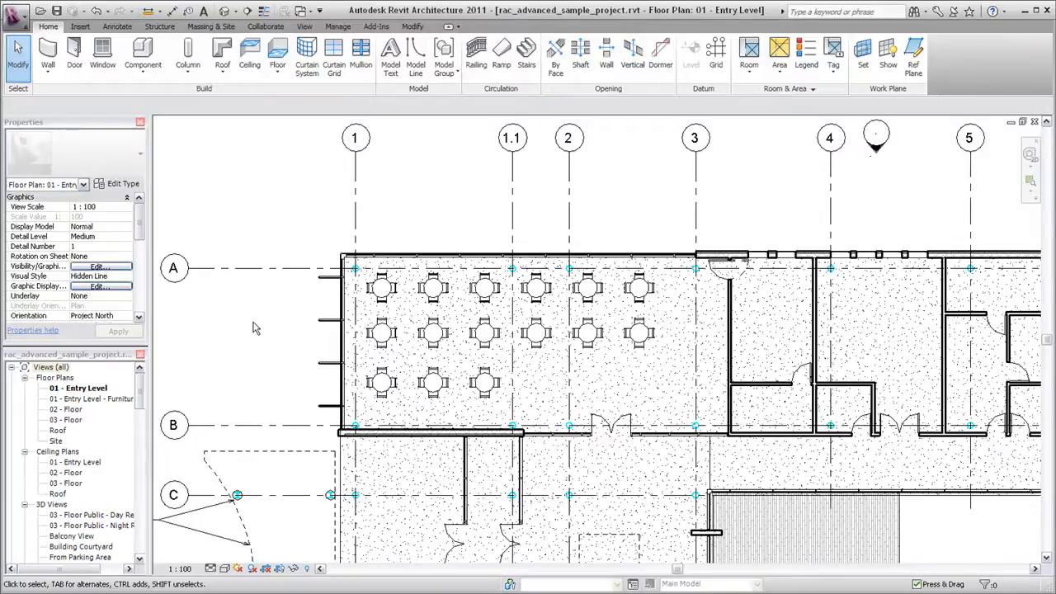
- Apply the overrides so the plan shows furniture and cyan structural columns
left_click(805, 528)
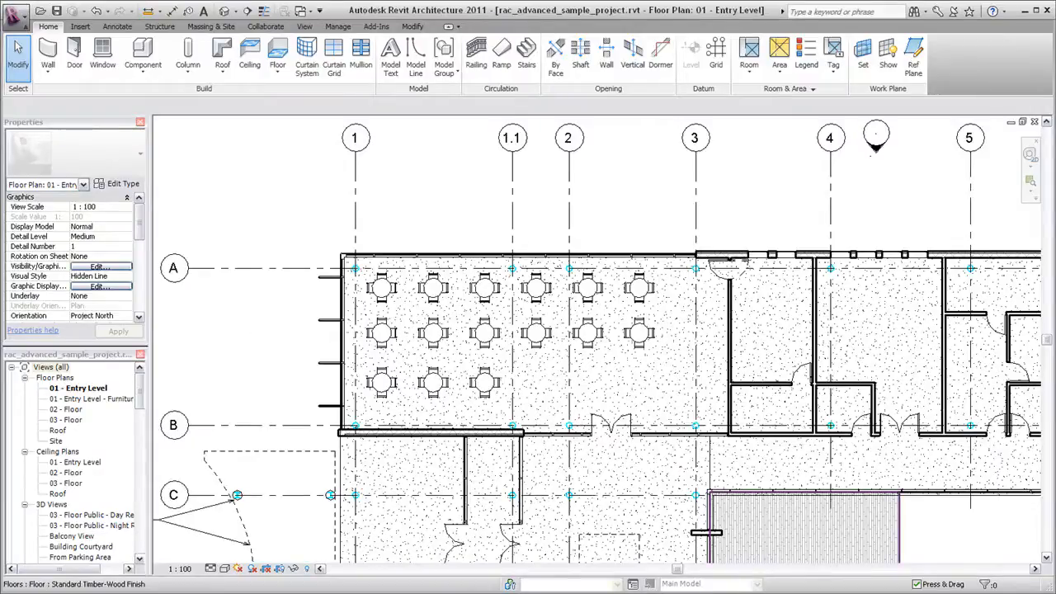